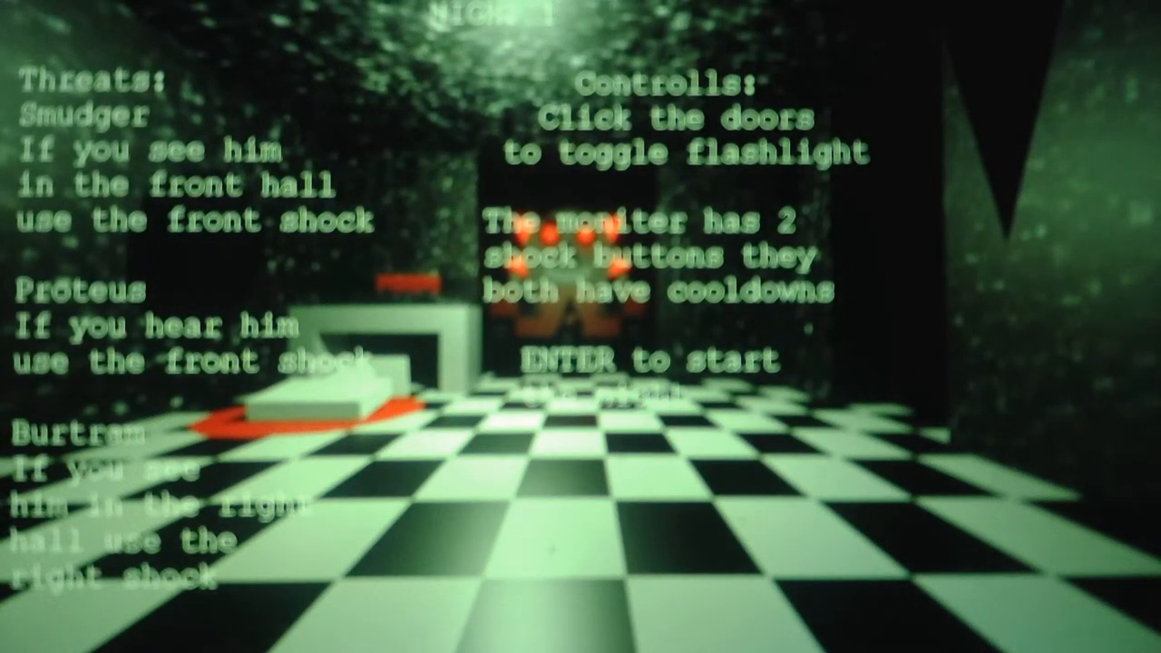
{"action": "key", "text": "Enter"}
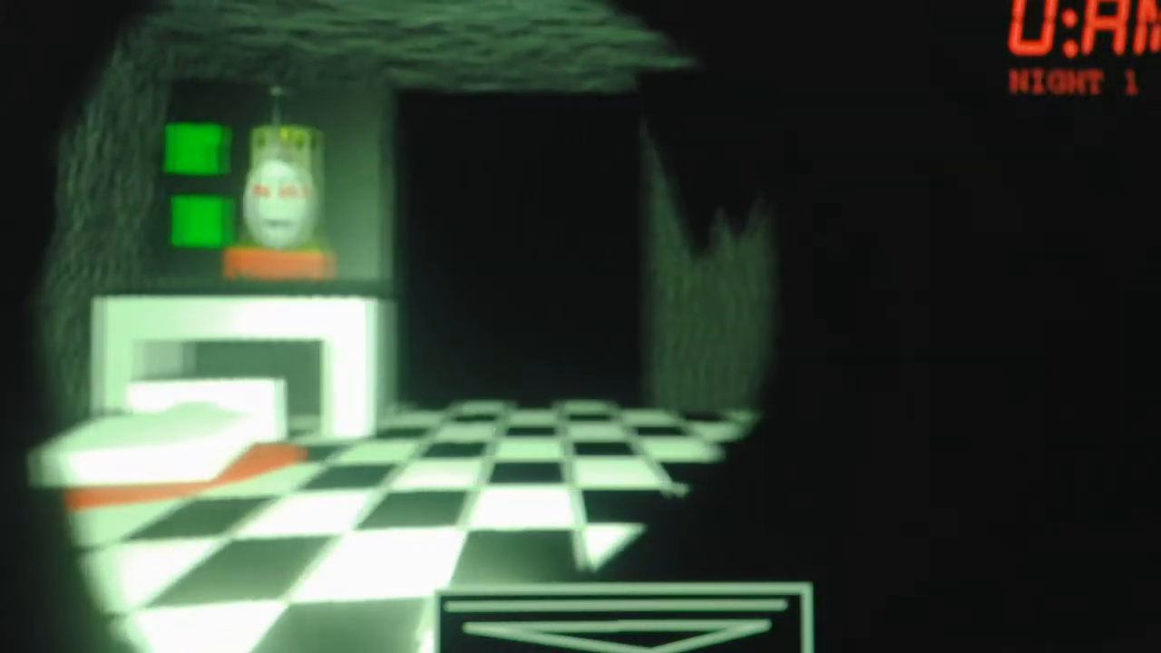